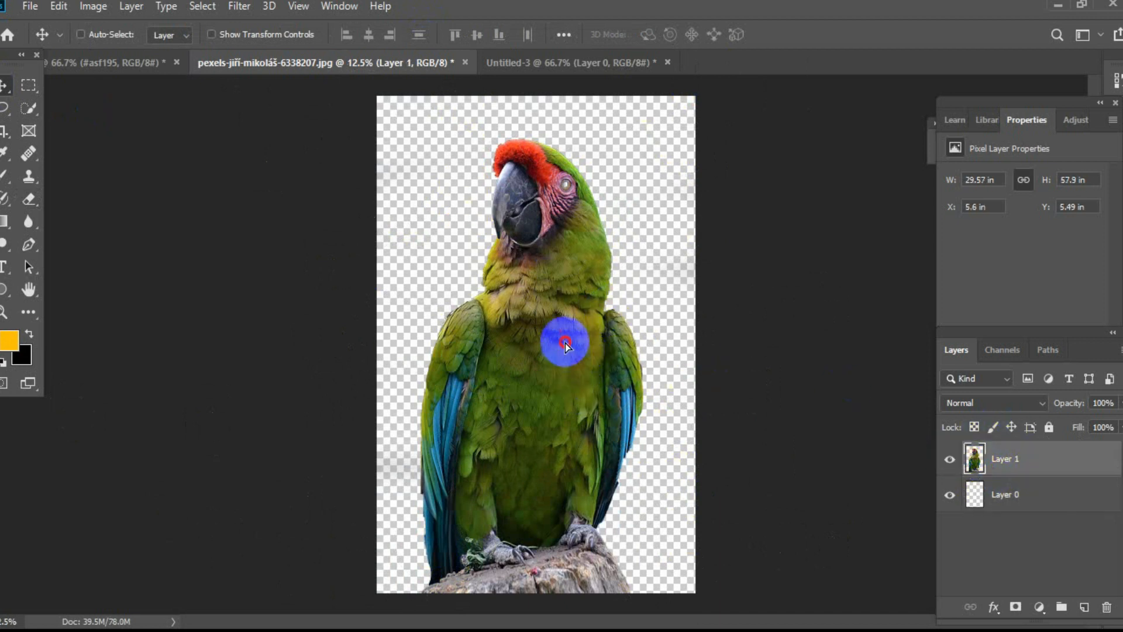
# - Drag the cut-out parrot layer into the Untitled-3 black canvas document
pyautogui.click(578, 63)
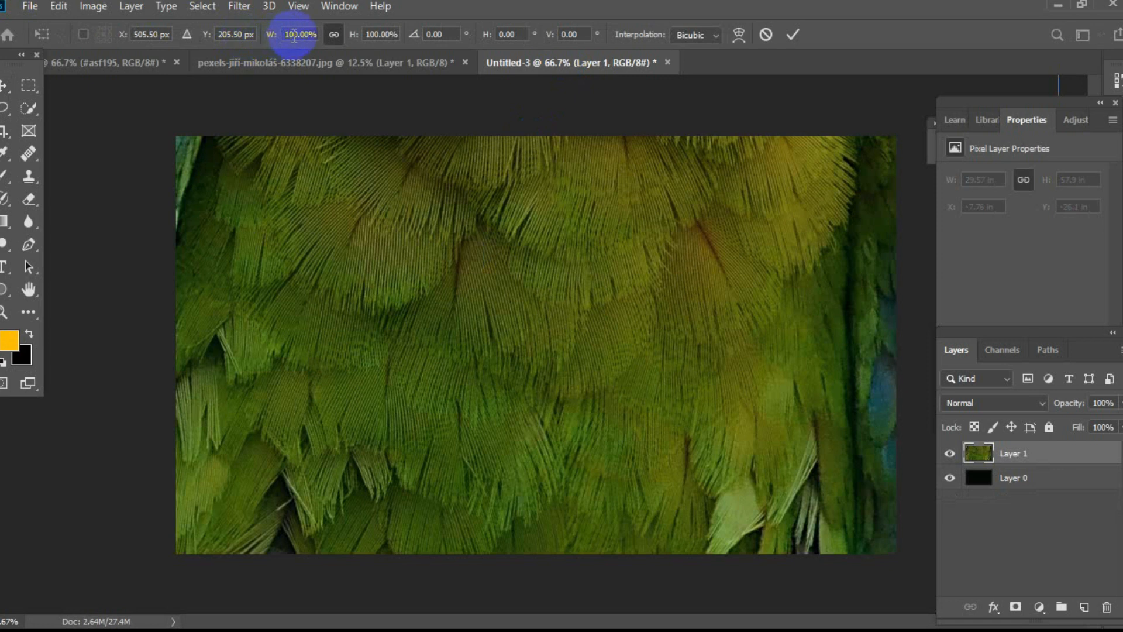
# - Scale the parrot to 10%, then place and enlarge it to full canvas height on the left
pyautogui.write('10.00%')
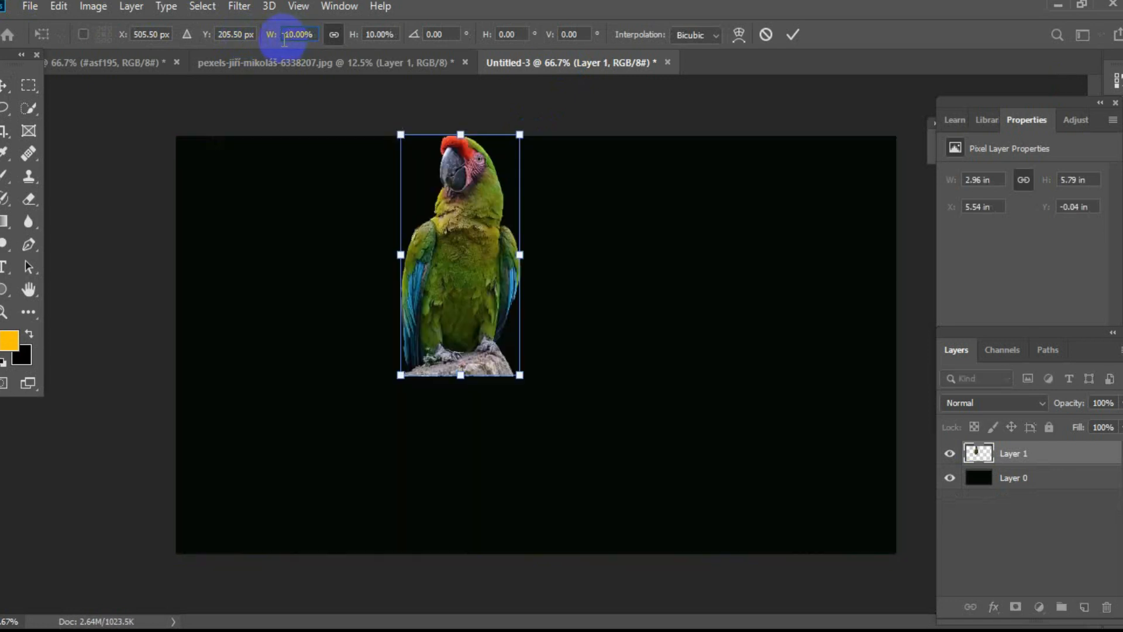
pyautogui.moveTo(460, 254); pyautogui.dragTo(293, 418)
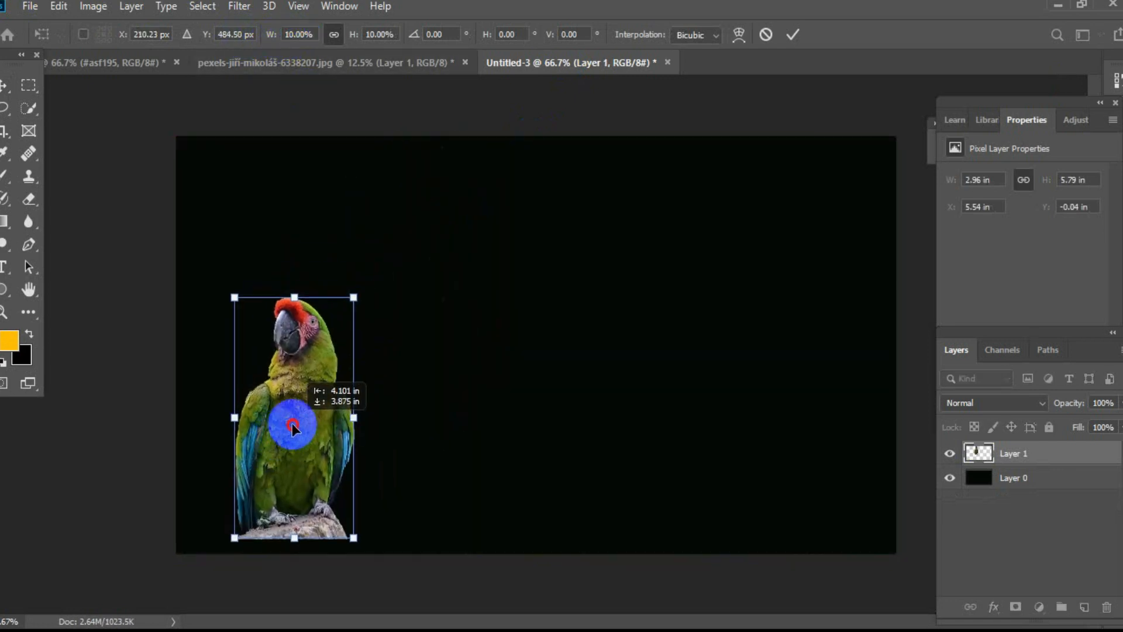
pyautogui.moveTo(294, 430); pyautogui.dragTo(565, 203)
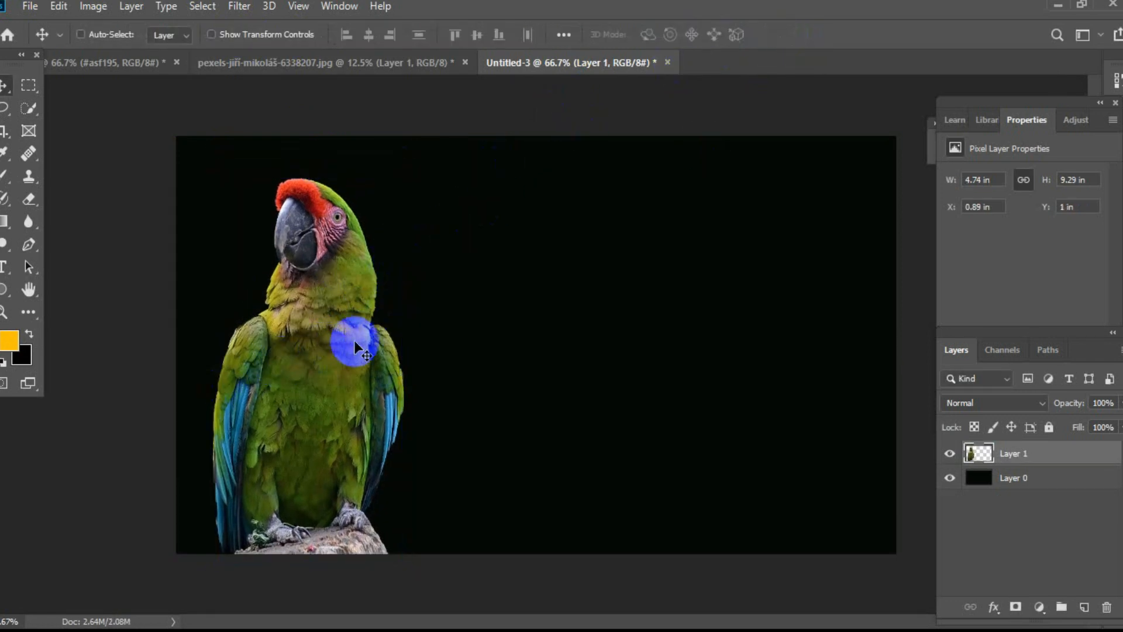
# - Duplicate the parrot onto the right side and into the middle of the canvas
pyautogui.moveTo(358, 344); pyautogui.dragTo(745, 365)
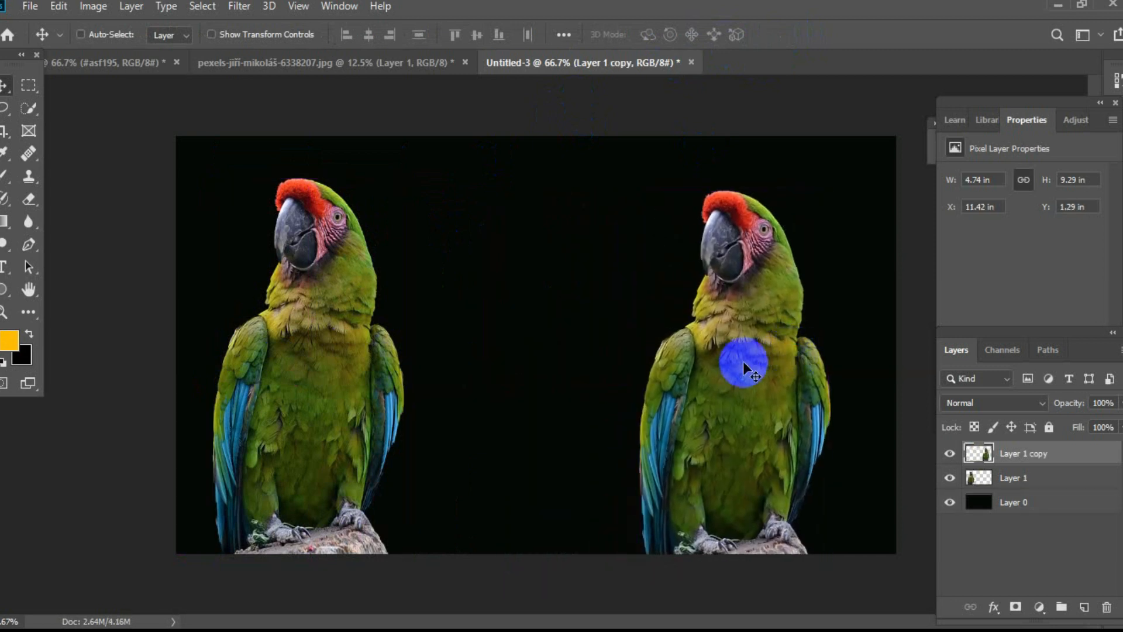
pyautogui.moveTo(744, 367); pyautogui.dragTo(530, 372)
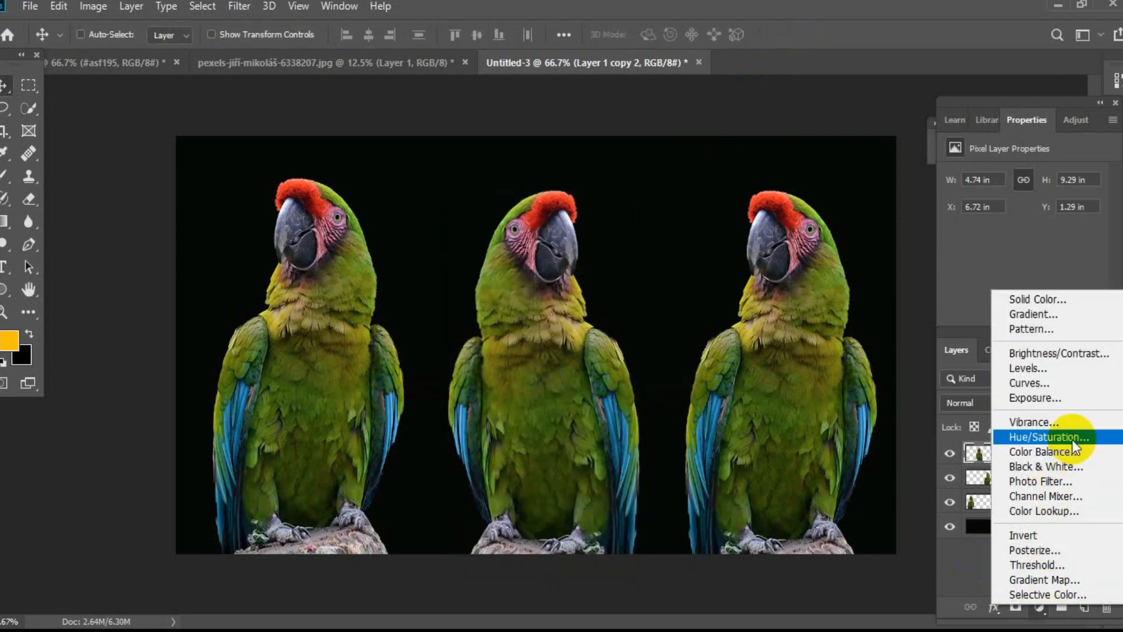
# - Add a Hue/Saturation layer with Saturation +74 and Hue -163, turning the parrots purple
pyautogui.click(1047, 437)
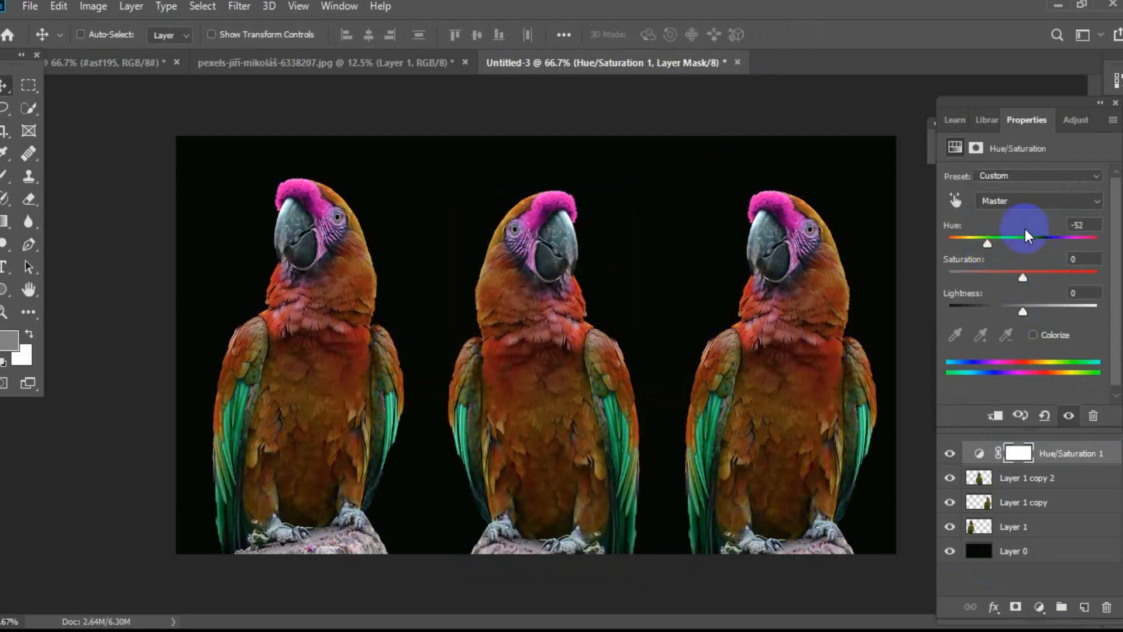
pyautogui.moveTo(1024, 243); pyautogui.dragTo(1095, 242)
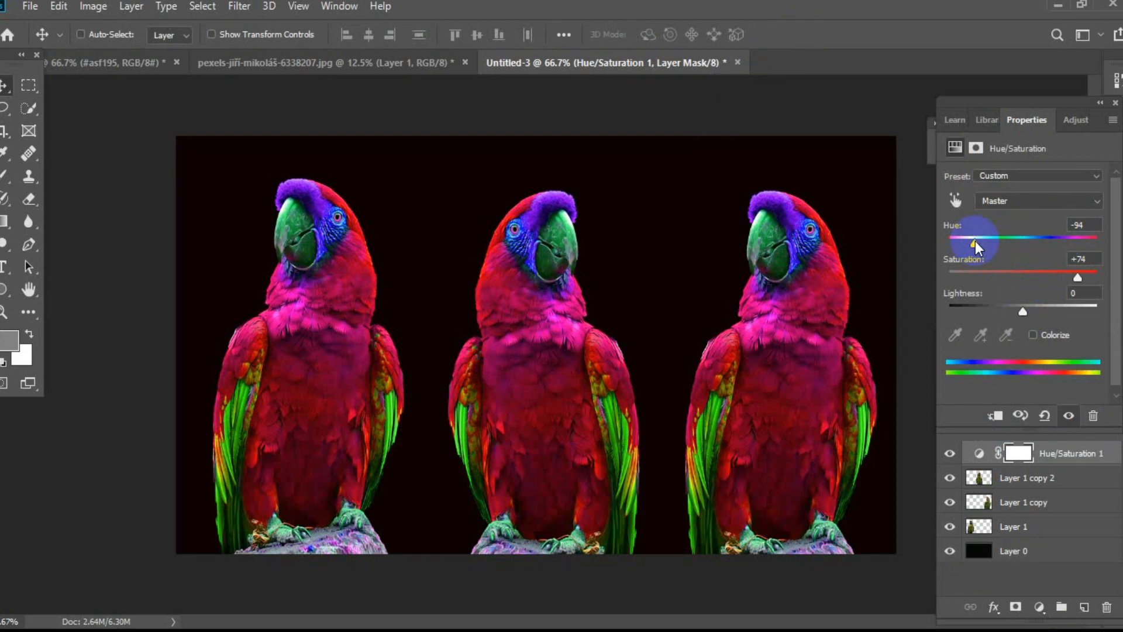
pyautogui.moveTo(976, 237); pyautogui.dragTo(971, 237)
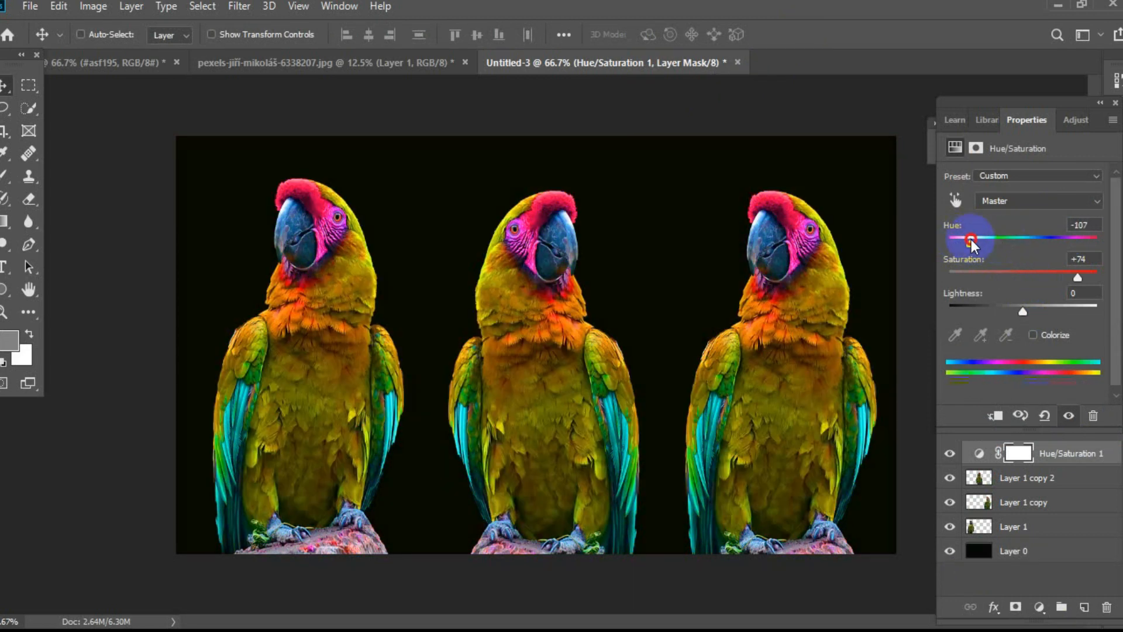
pyautogui.moveTo(972, 237); pyautogui.dragTo(1050, 236)
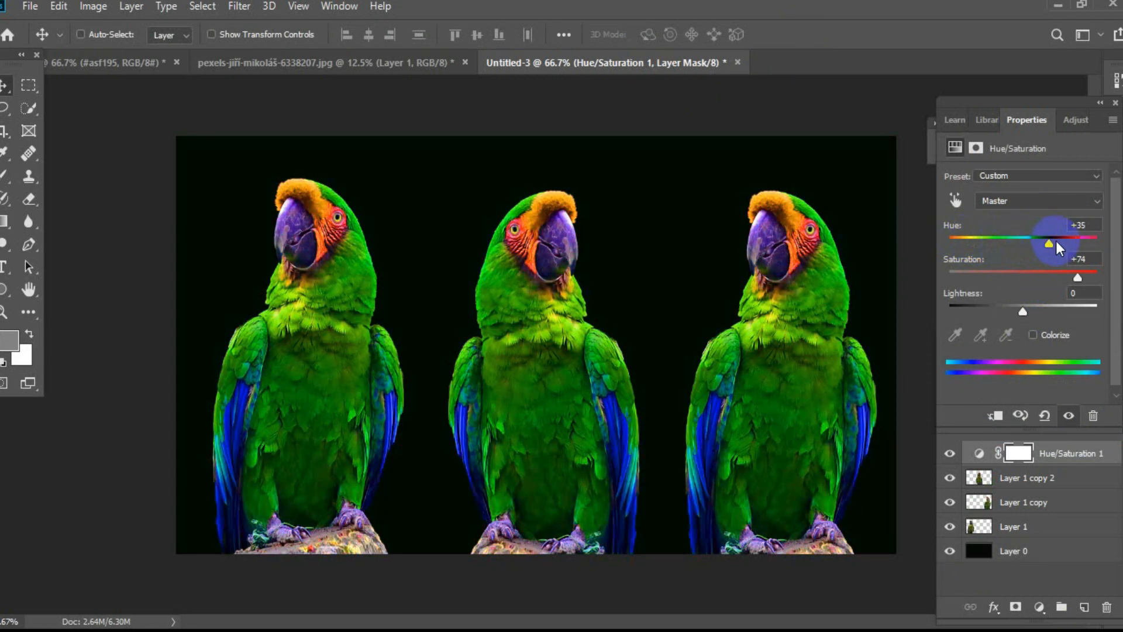
pyautogui.moveTo(1050, 237); pyautogui.dragTo(1053, 237)
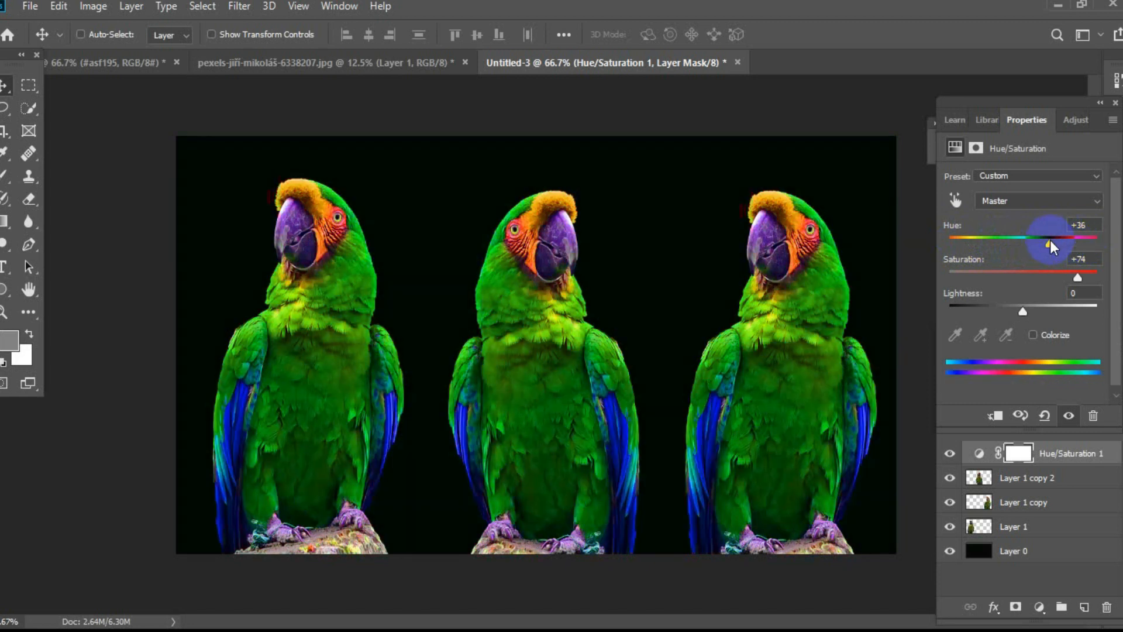
pyautogui.moveTo(1049, 237); pyautogui.dragTo(954, 237)
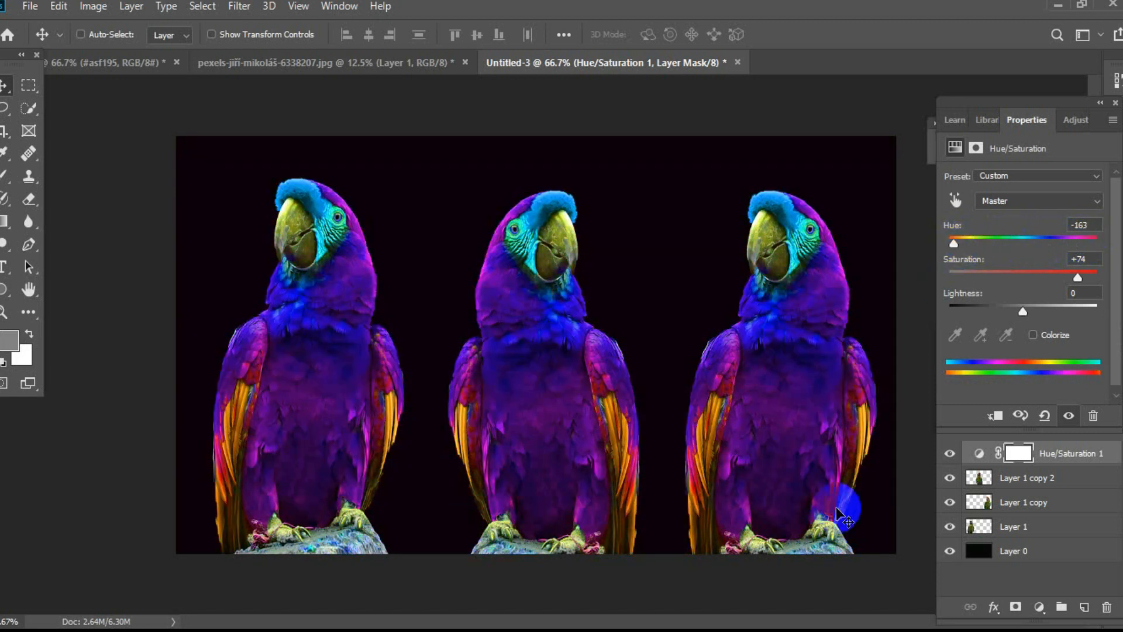